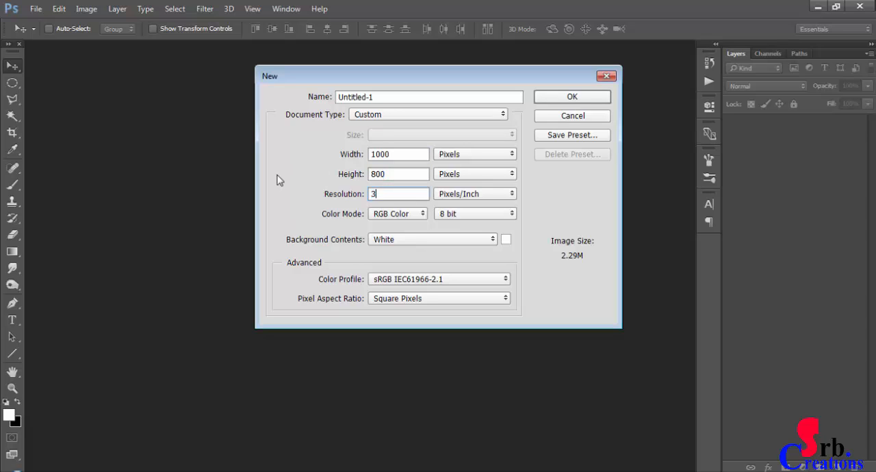
Step: Create a new blank 1000 × 800 px document at 300 ppi
text(00)
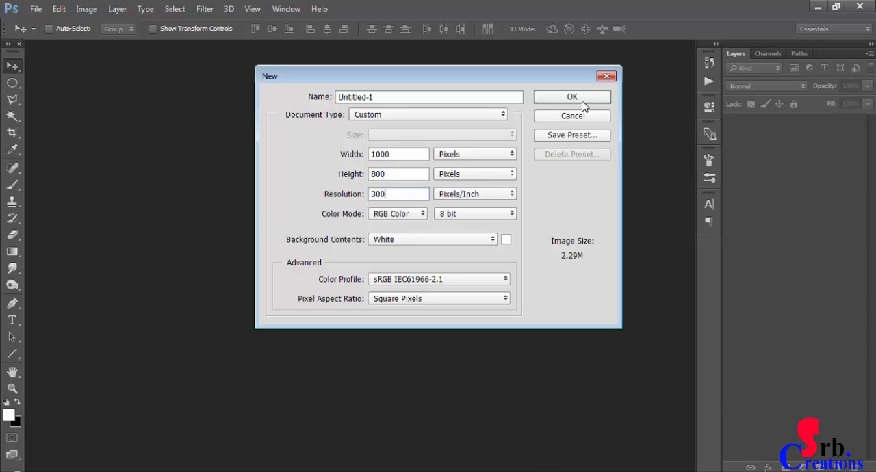
click(572, 96)
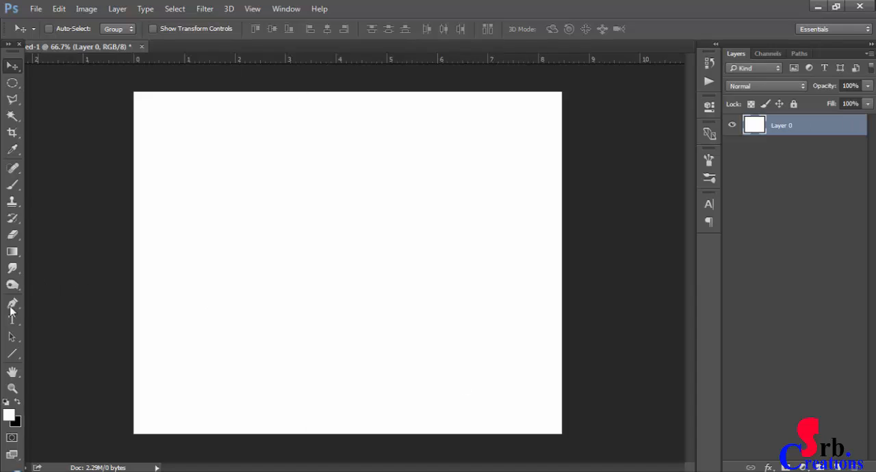
Step: Add a text layer reading 'Srb Creations' left of the canvas centre with the Horizontal Type tool
click(11, 320)
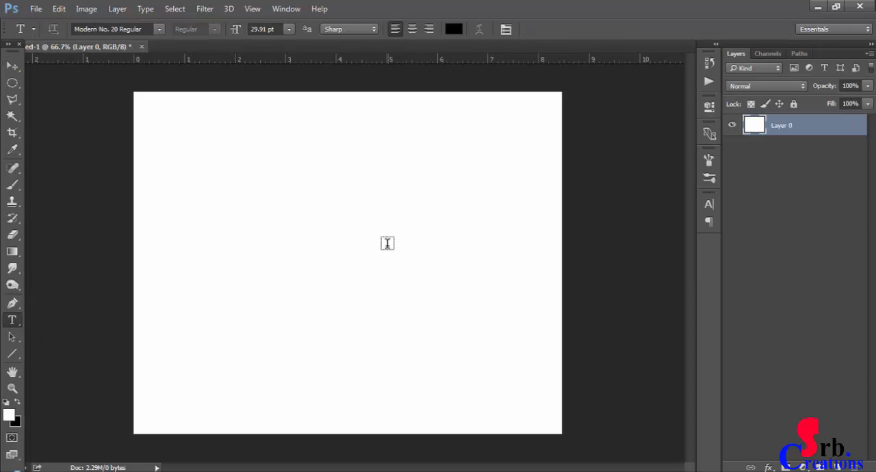
click(239, 257)
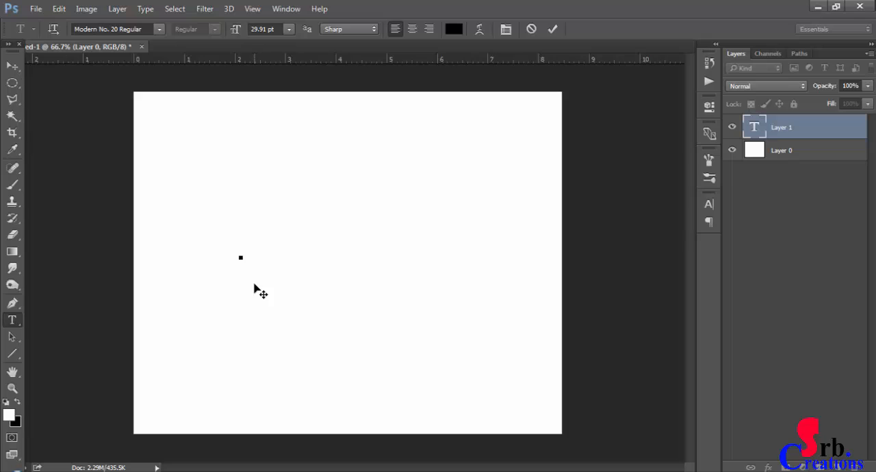
text(Srb)
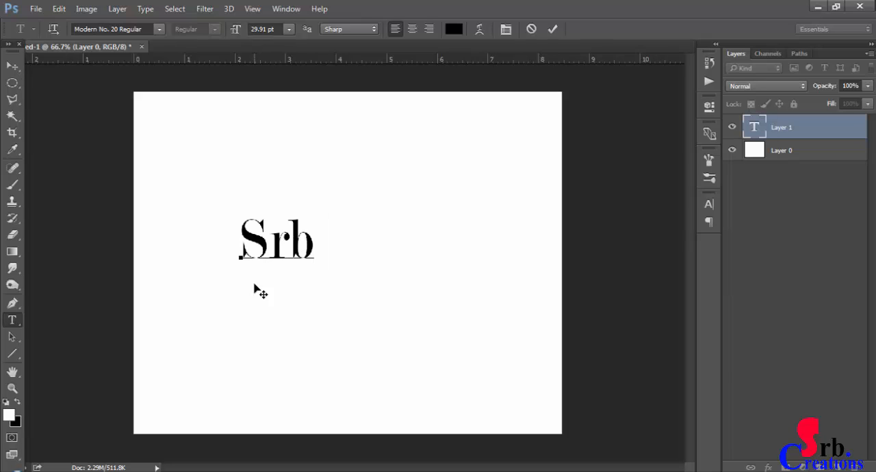
text(Ct)
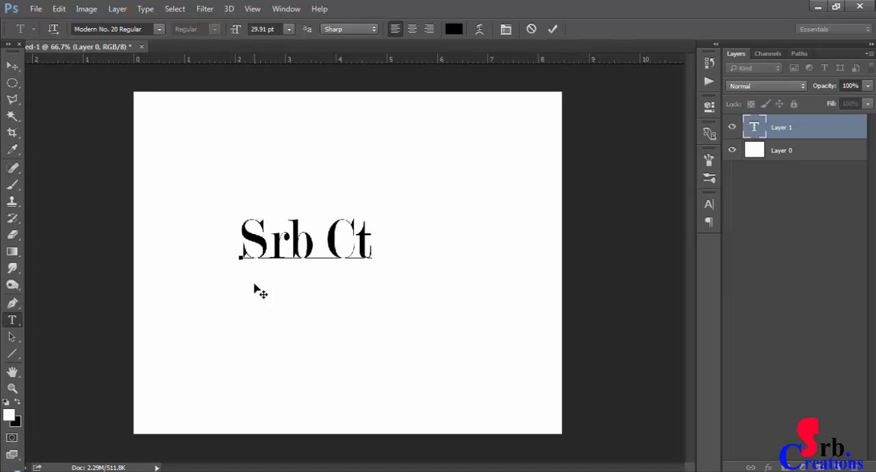
text(rea)
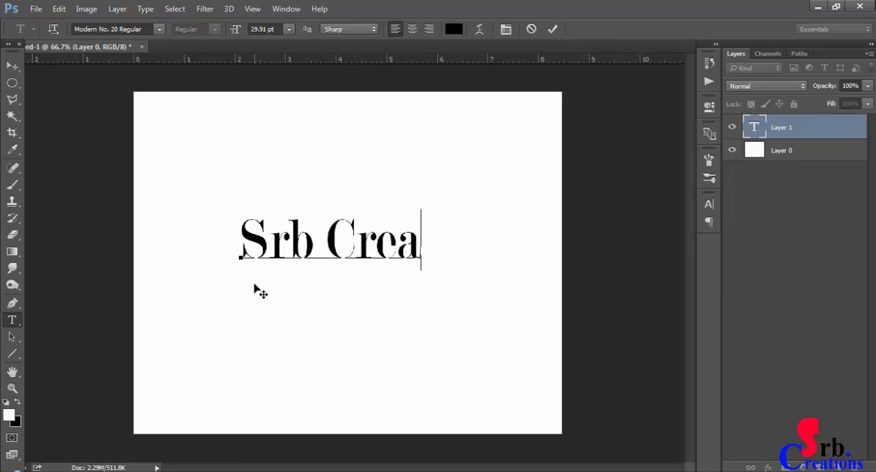
text(tions)
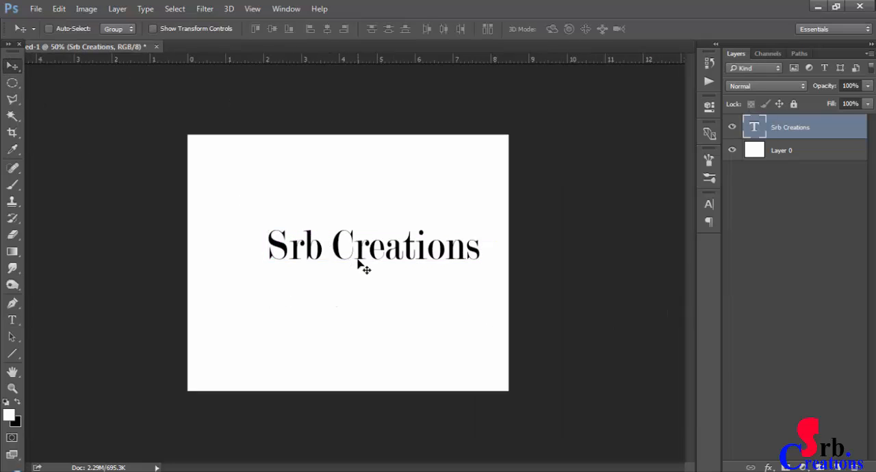
Step: Enlarge the Srb Creations text with Free Transform over the grey radial gradient
key(ctrl+t)
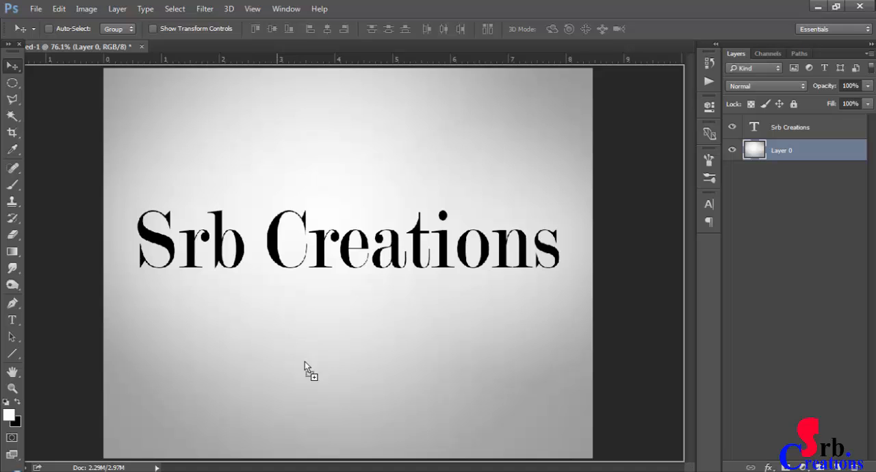
key(ctrl+t)
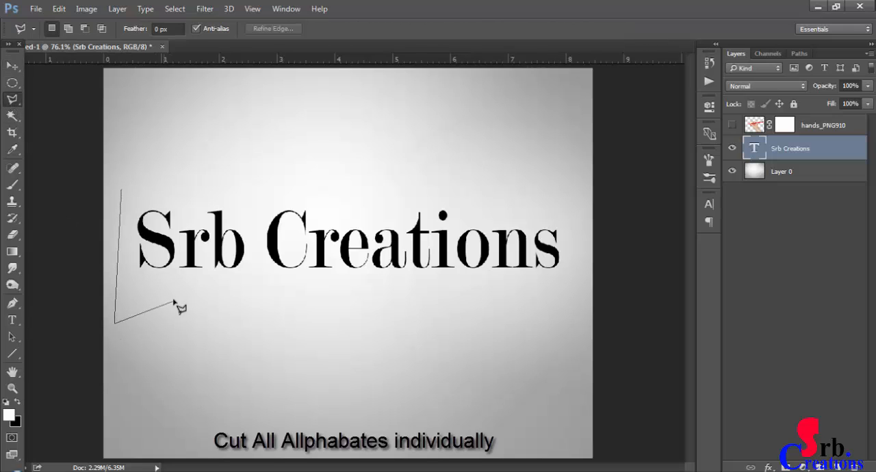
Step: Cut the letter S out onto its own new layer
drag(181, 308, 123, 196)
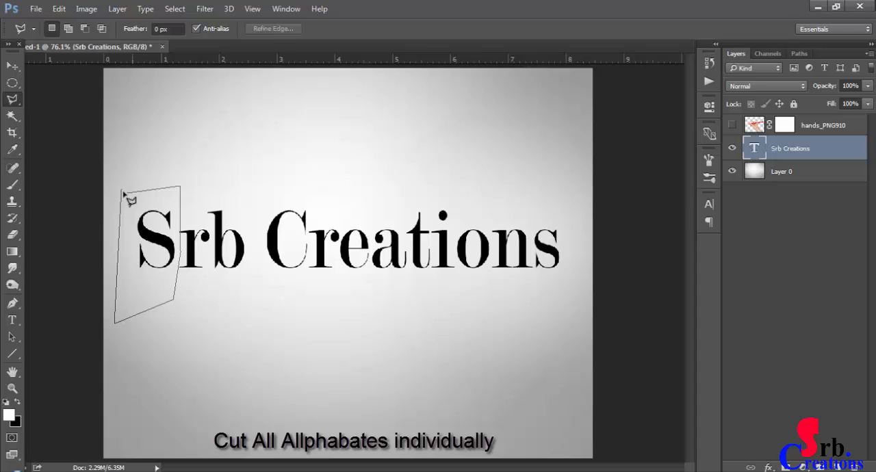
key(ctrl+v)
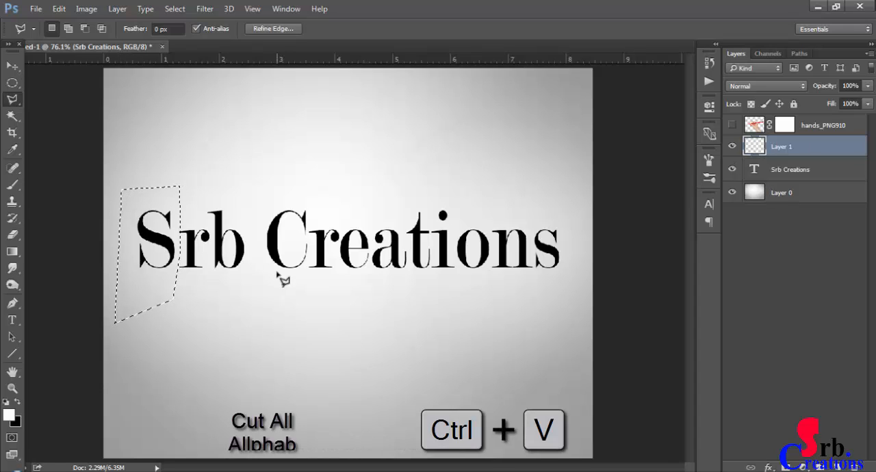
key(ctrl+v)
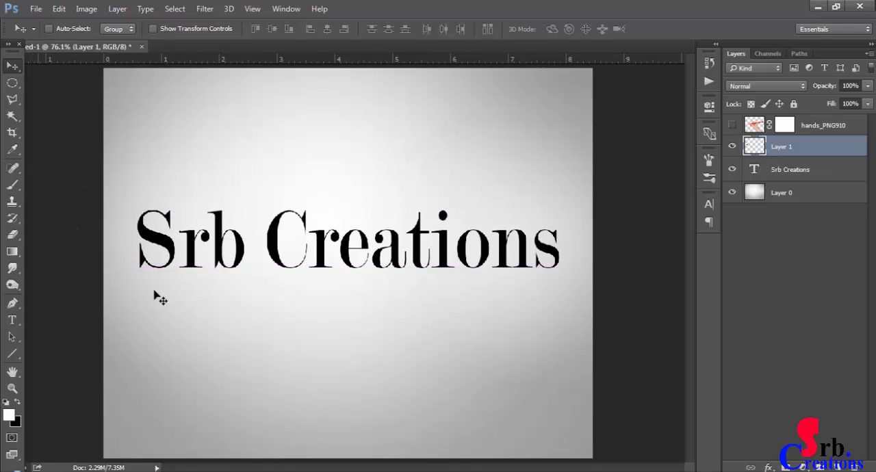
Step: Separate the remaining letters through the final s with Polygonal Lasso selections onto their own layers
click(790, 169)
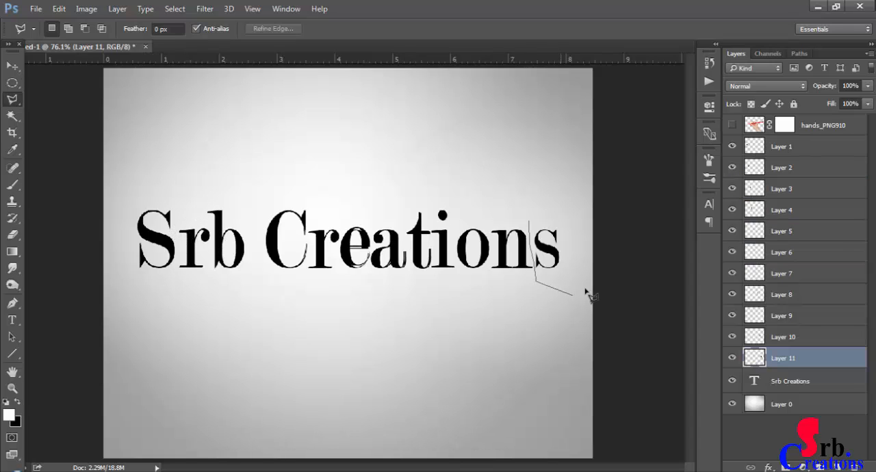
click(551, 250)
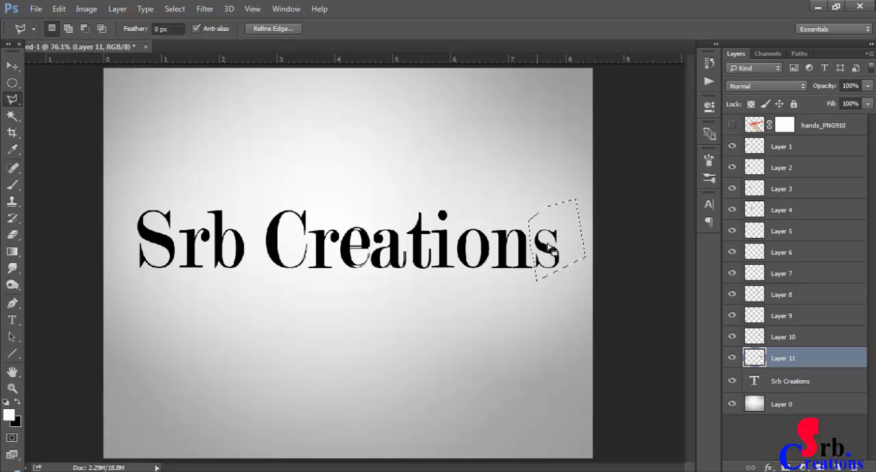
click(790, 381)
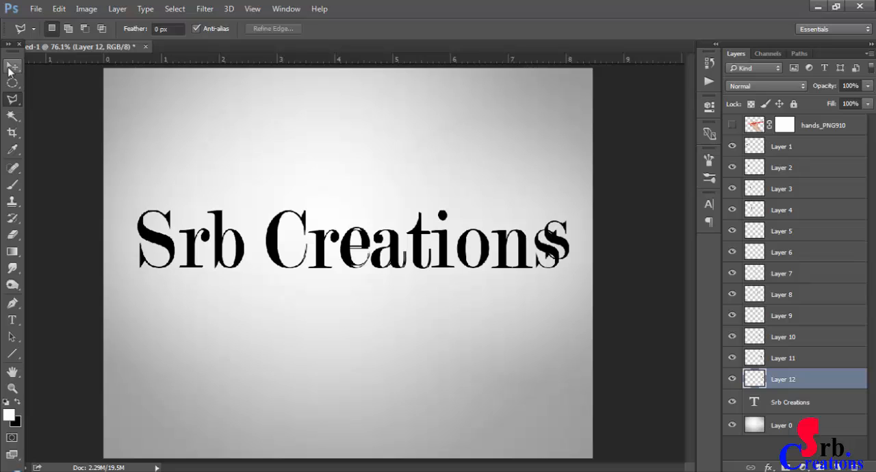
click(13, 65)
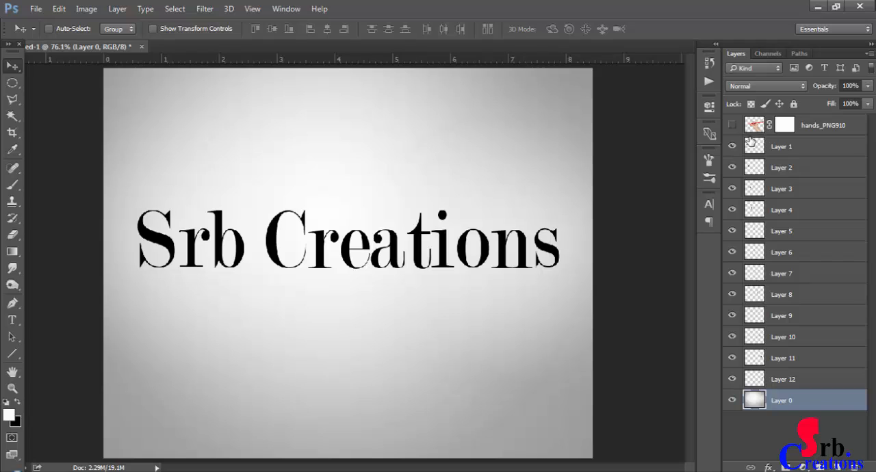
Step: Show the hand layer, place its pencil tip on the S and fade the arm's lower edge through a mask gradient
click(732, 124)
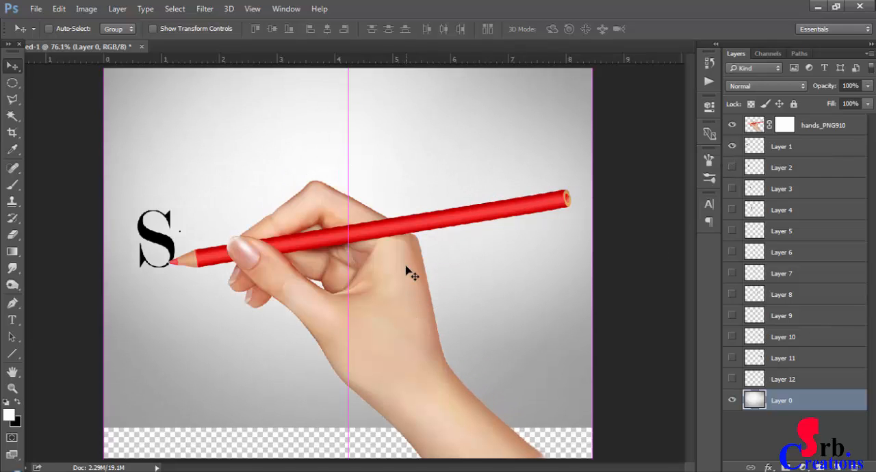
click(822, 126)
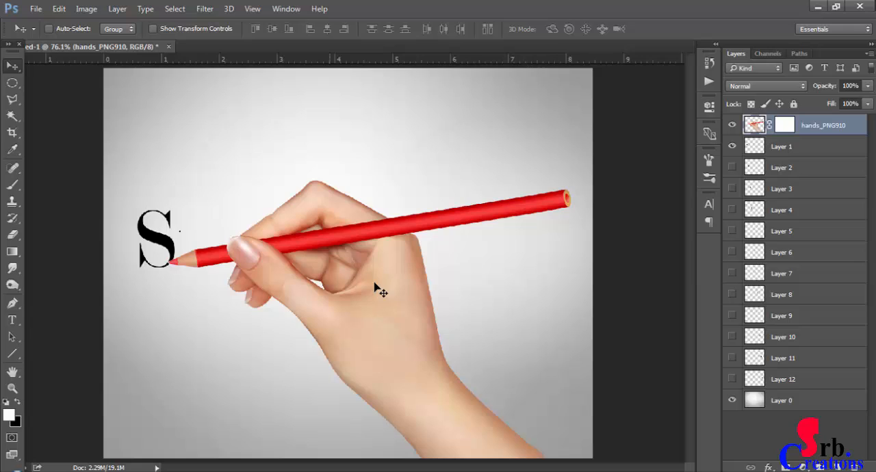
drag(380, 293, 386, 276)
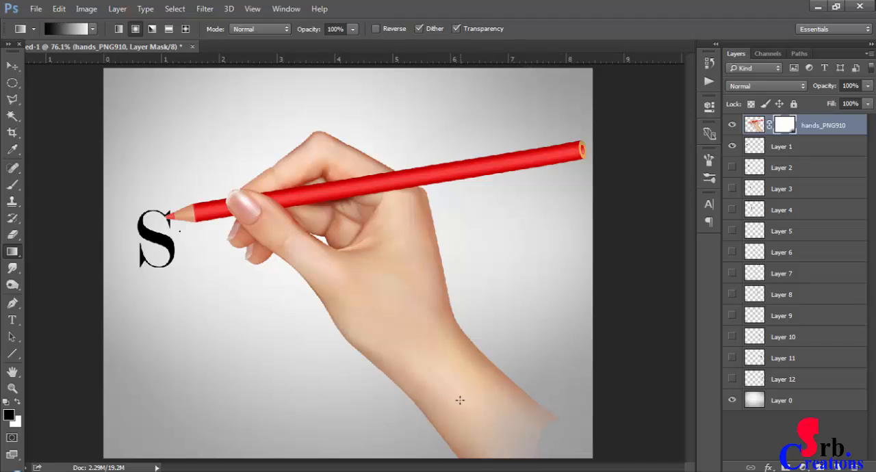
drag(442, 401, 554, 444)
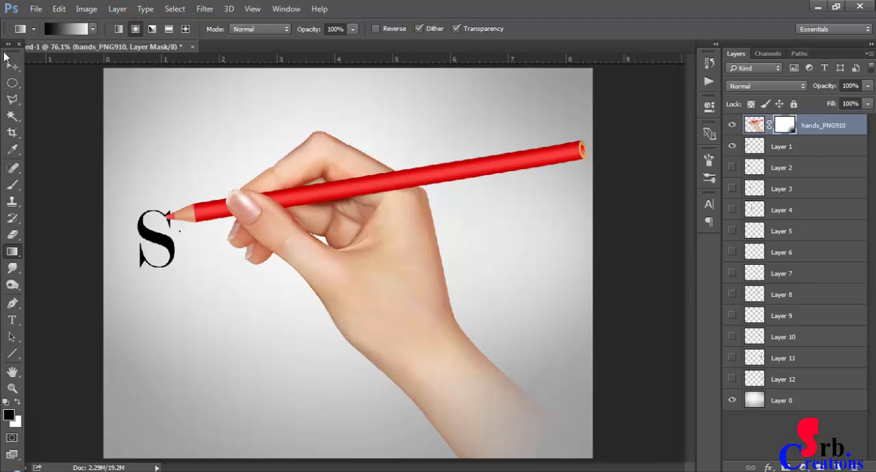
click(12, 65)
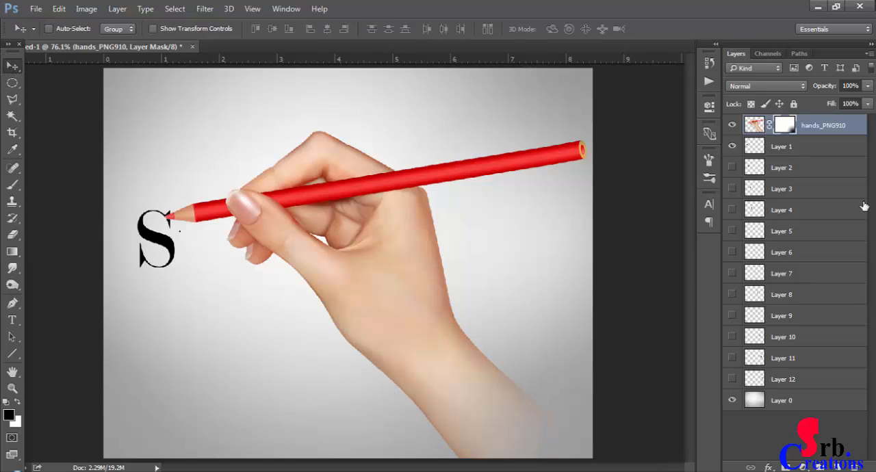
Step: Show the Timeline panel via the Window menu and start a frame animation
click(285, 8)
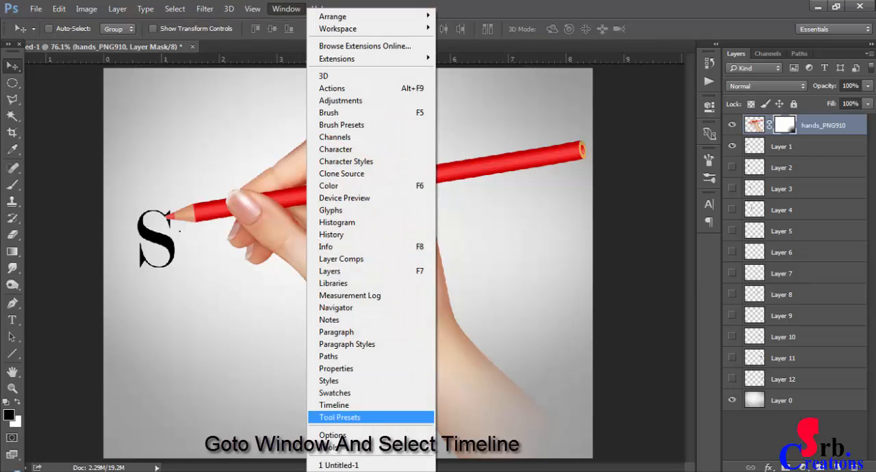
click(334, 405)
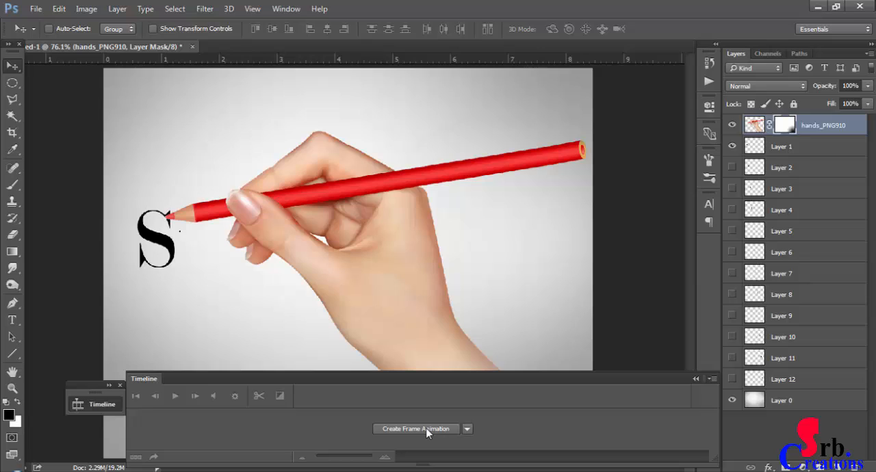
click(416, 429)
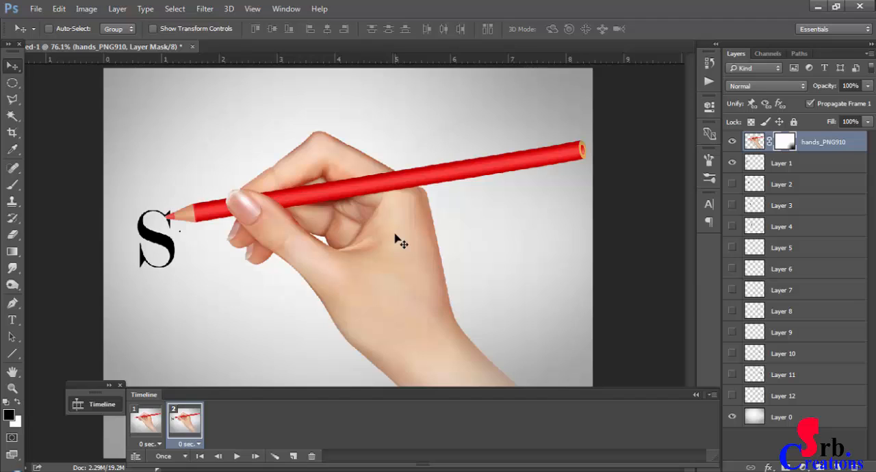
mouse_move(688, 187)
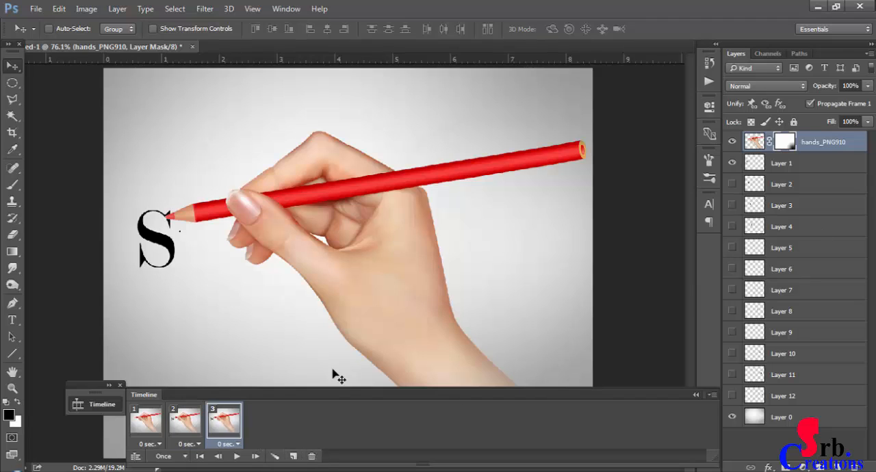
Step: Move the pencil to the next letter, reveal its layer, and cancel an accidental frame deletion
drag(339, 374, 354, 333)
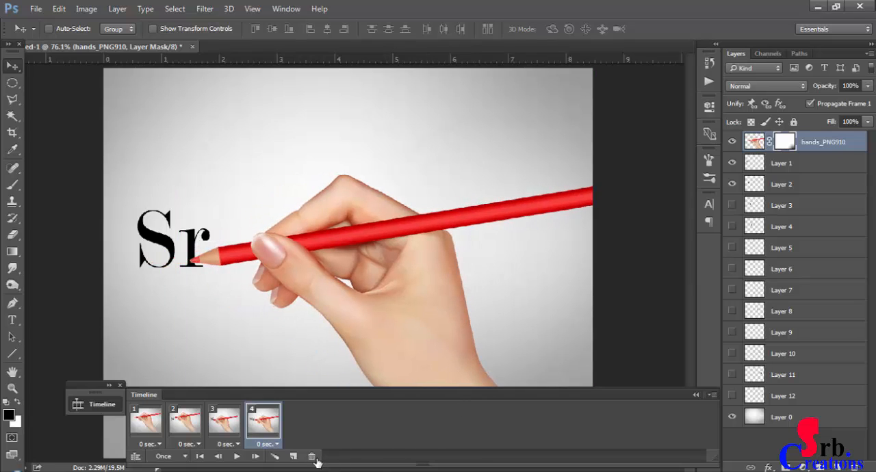
click(312, 457)
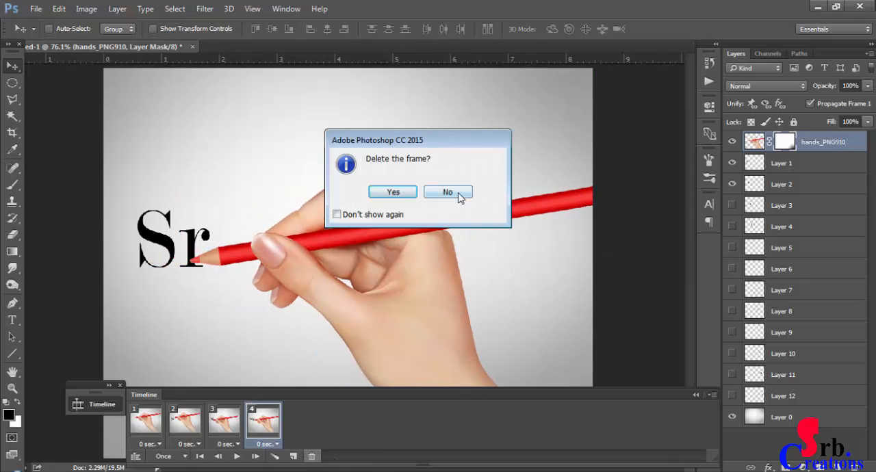
click(448, 192)
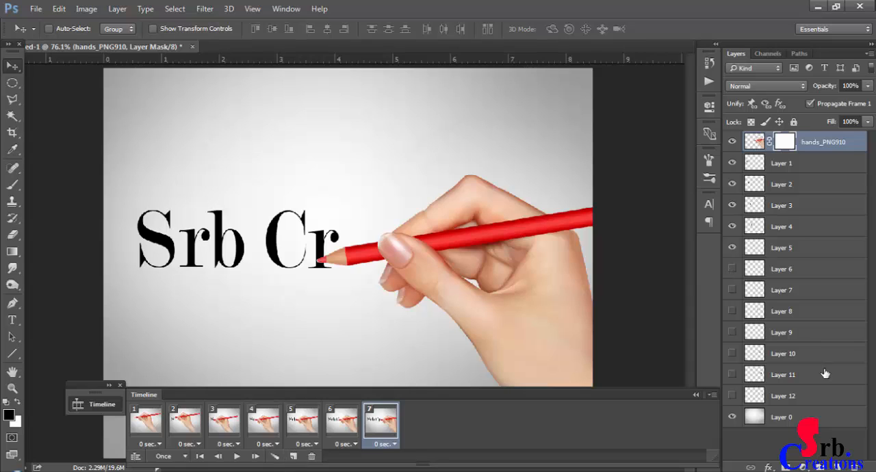
click(419, 421)
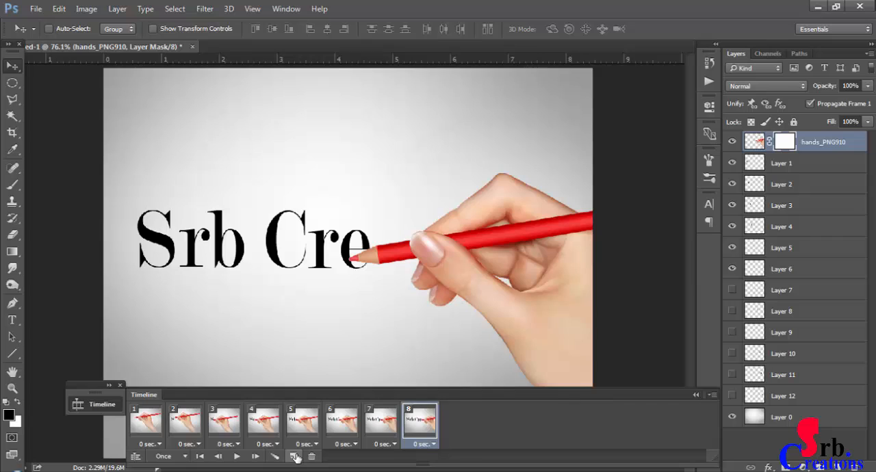
Step: Add further frames revealing the remaining letters until all 14 frames show the full name
click(293, 457)
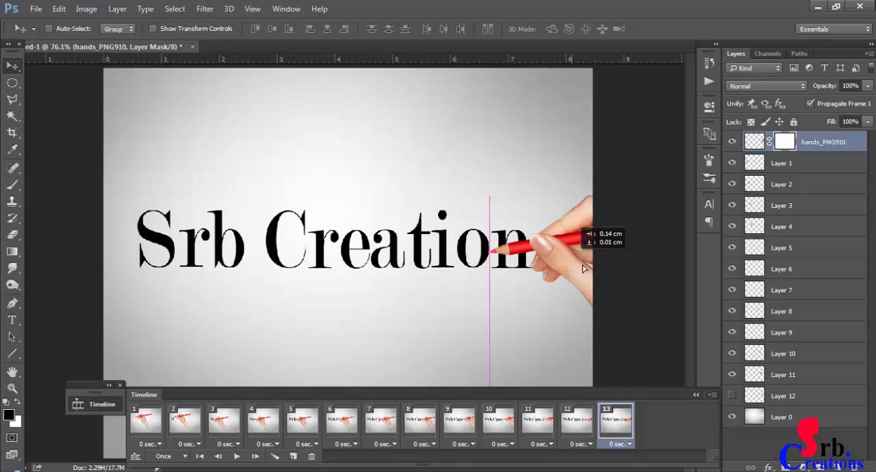
click(293, 456)
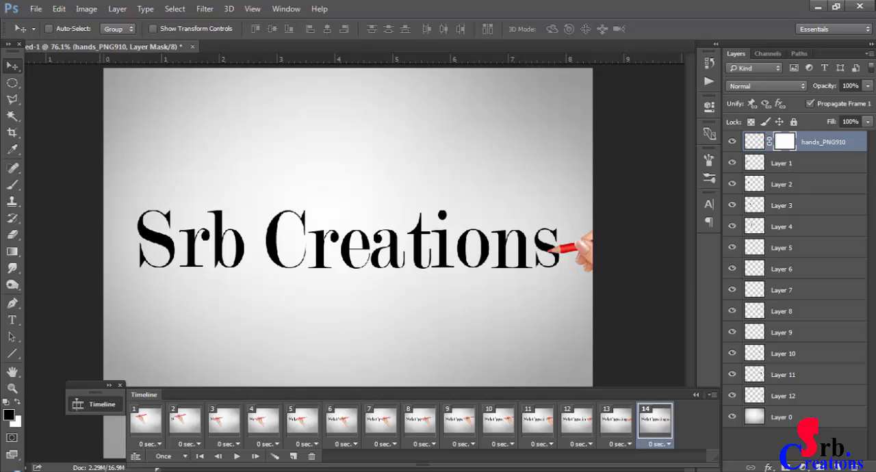
click(236, 457)
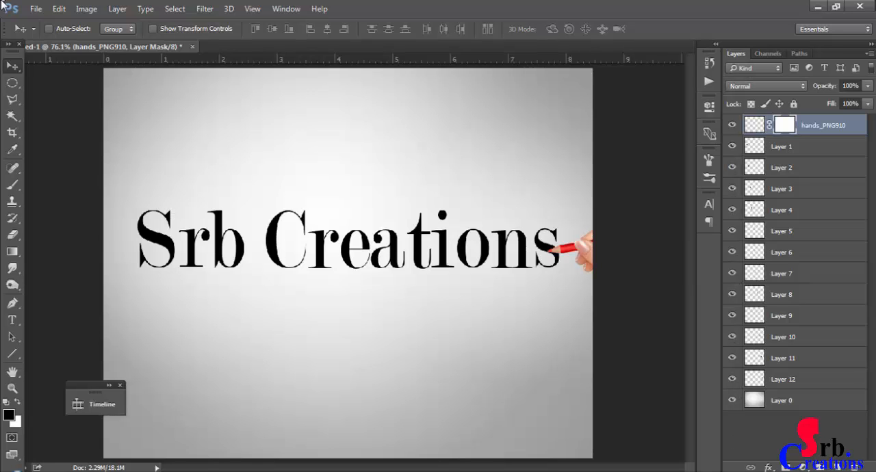
Step: In Save for Web, choose the GIF 128 No Dither export preset for the animation
click(36, 9)
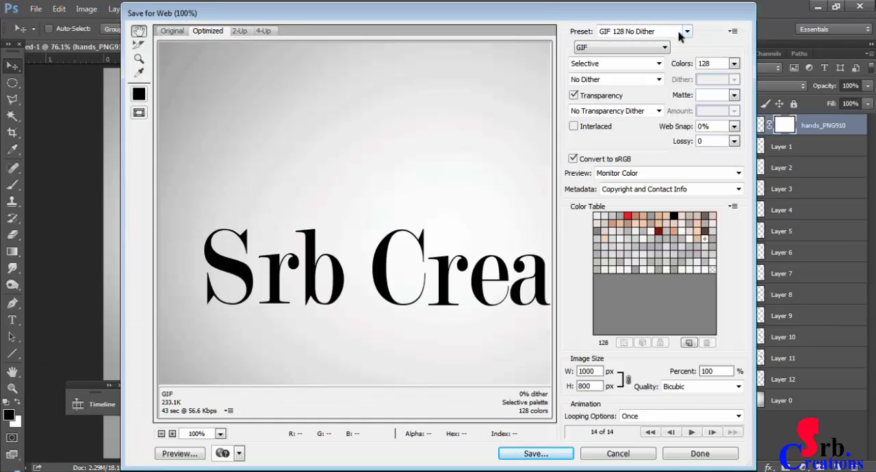
click(686, 31)
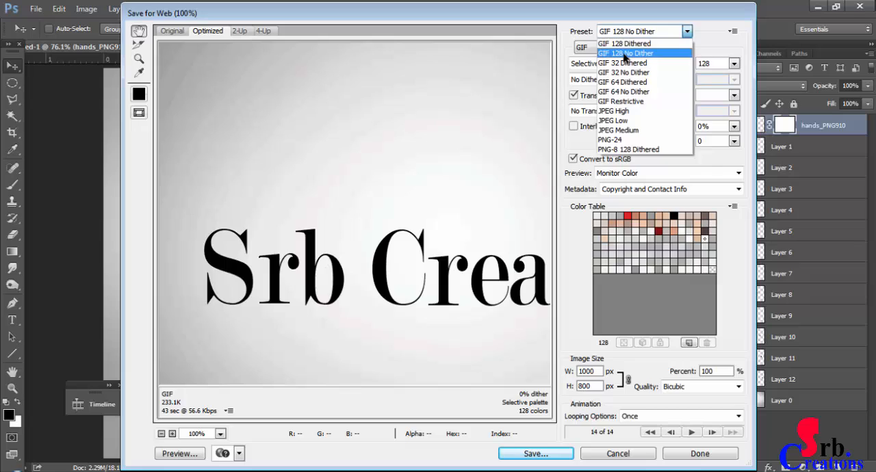
click(624, 53)
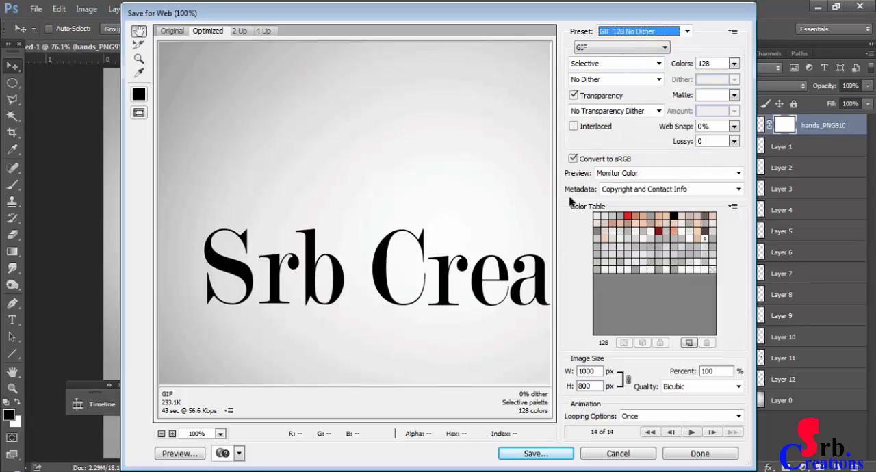
mouse_move(689, 395)
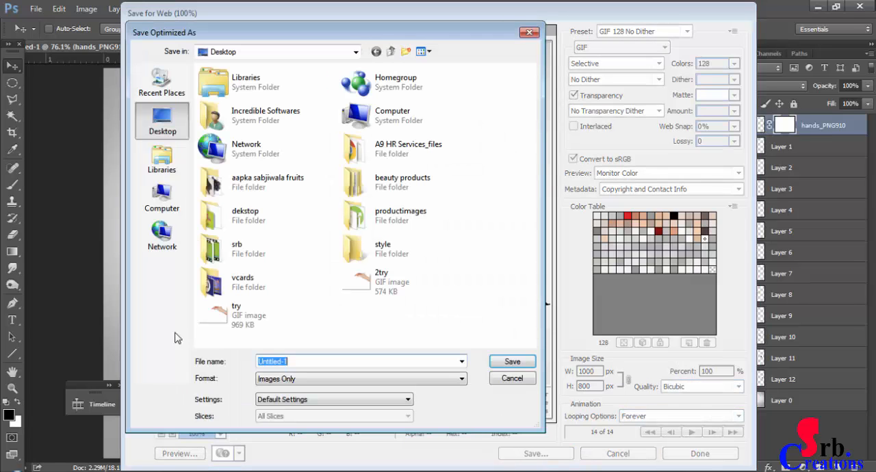
Step: Name the GIF file, save it to the Desktop, and minimize the browser to show the desktop
click(359, 379)
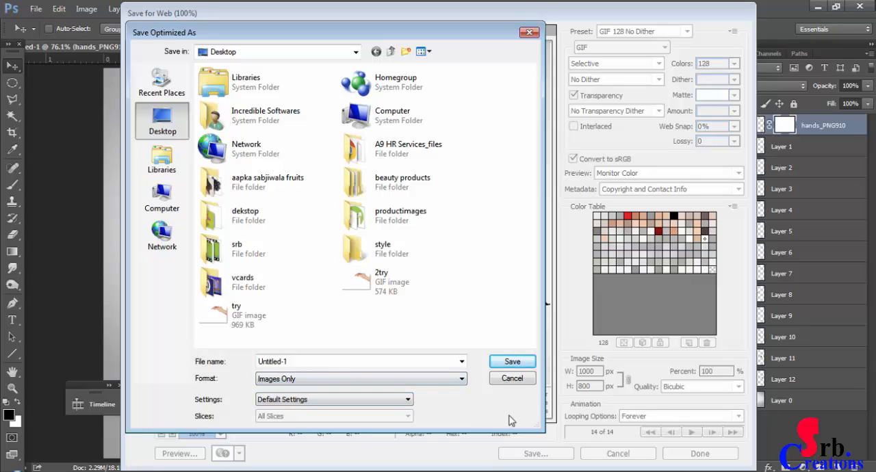
click(359, 361)
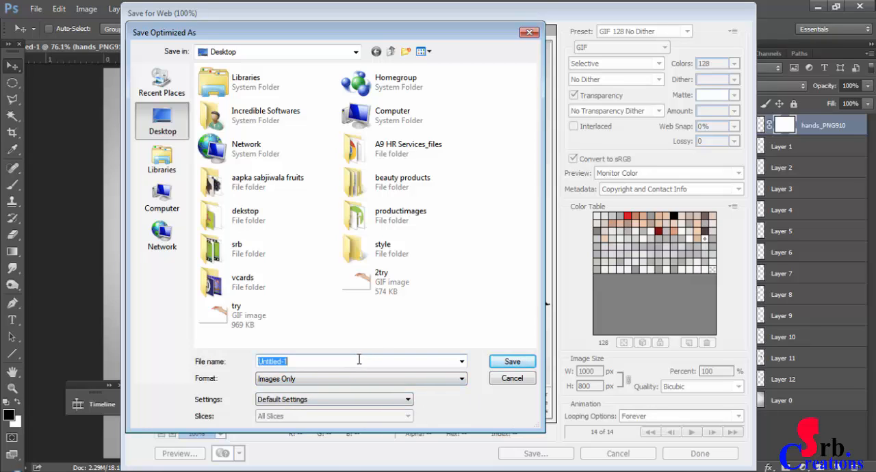
text(g)
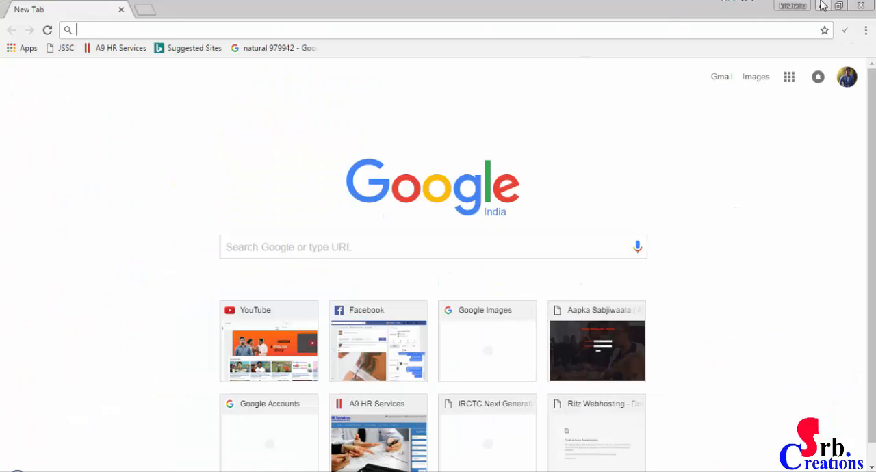
click(839, 5)
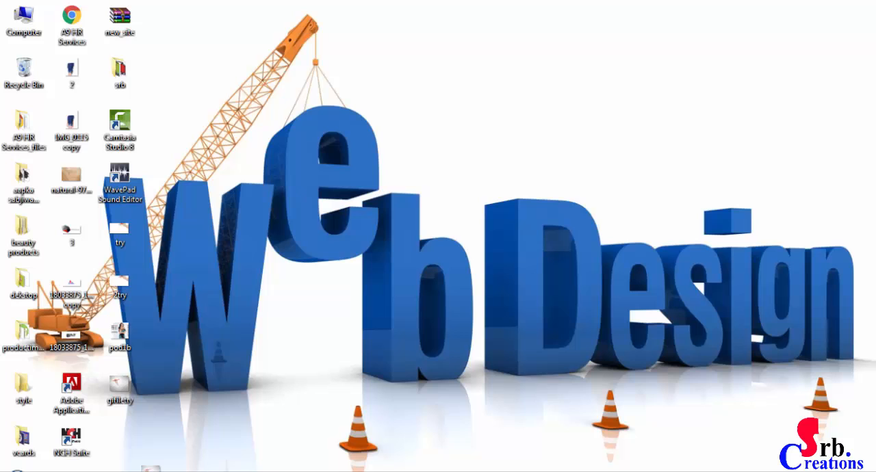